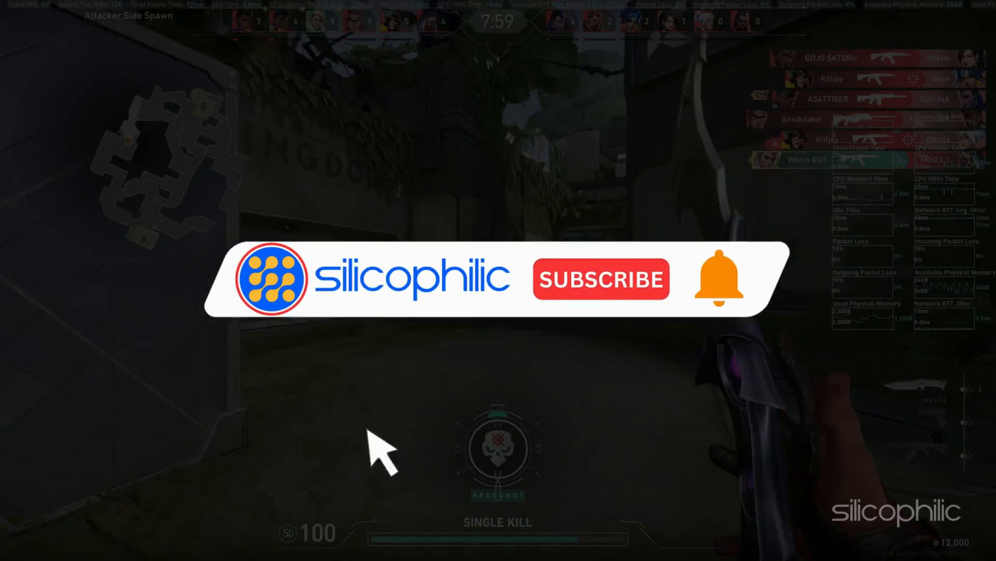
# Disable CSM Support on the BIOS Boot tab, then save the configuration and reset.
pyautogui.click(603, 280)
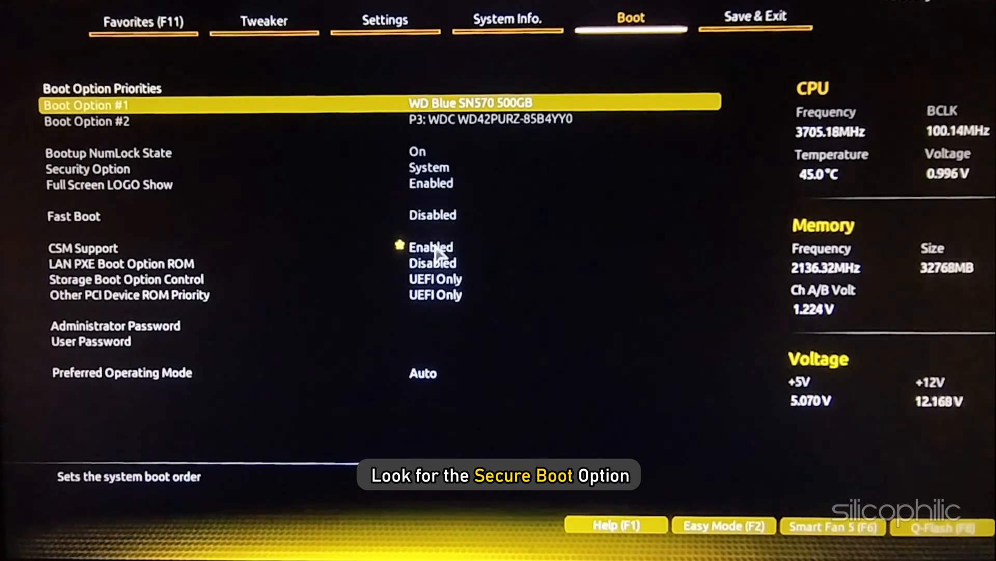
pyautogui.click(430, 247)
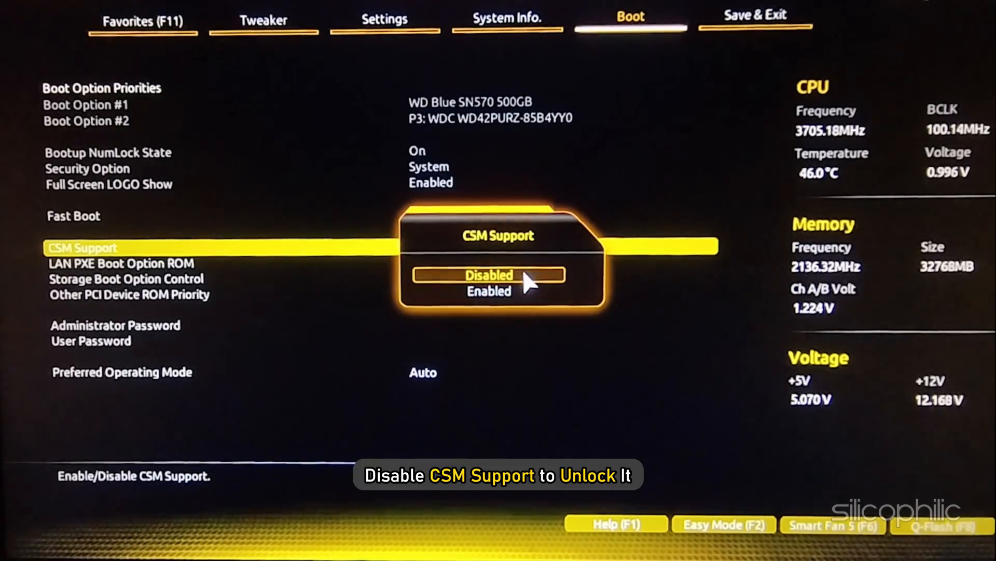
pyautogui.click(487, 276)
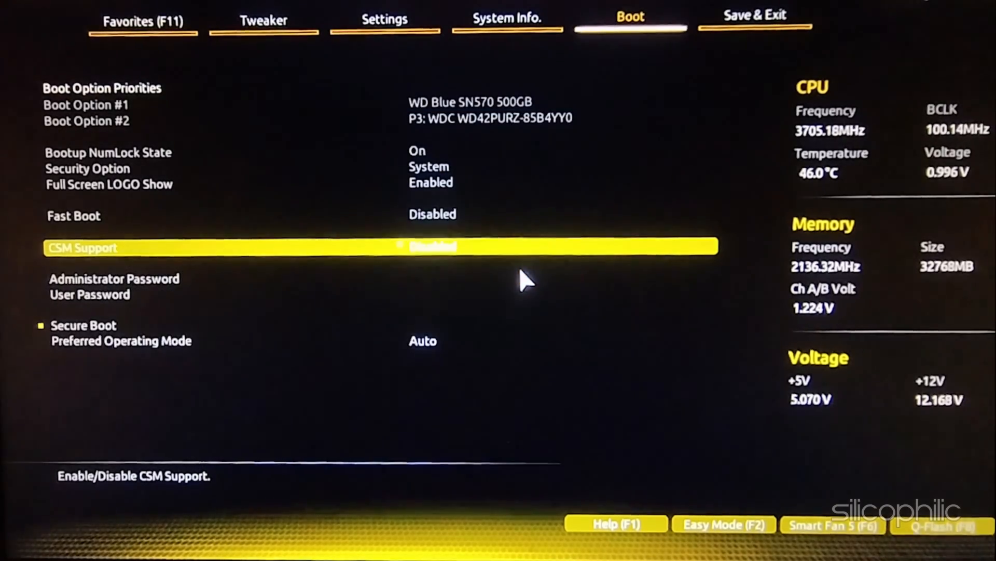
pyautogui.click(756, 15)
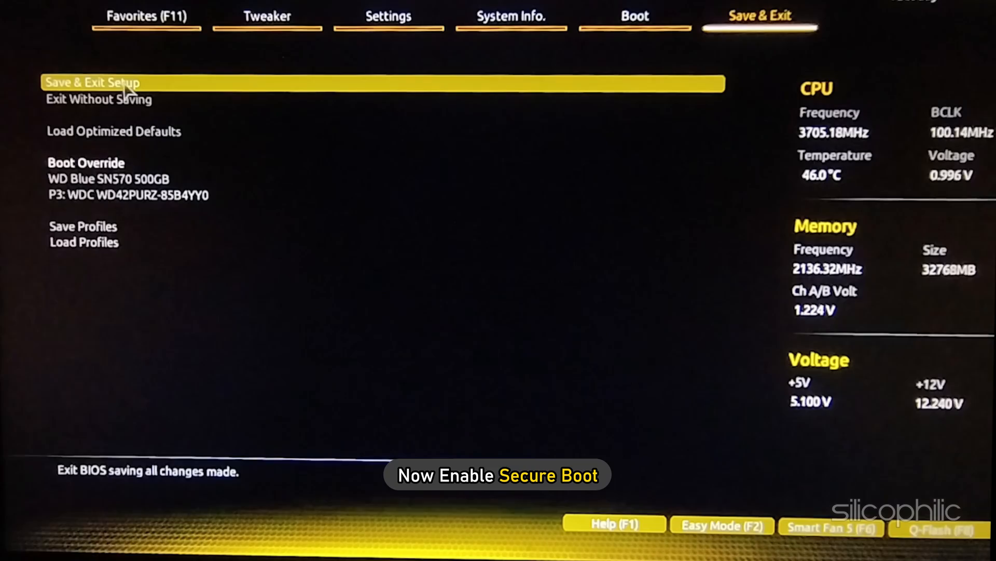
pyautogui.click(93, 82)
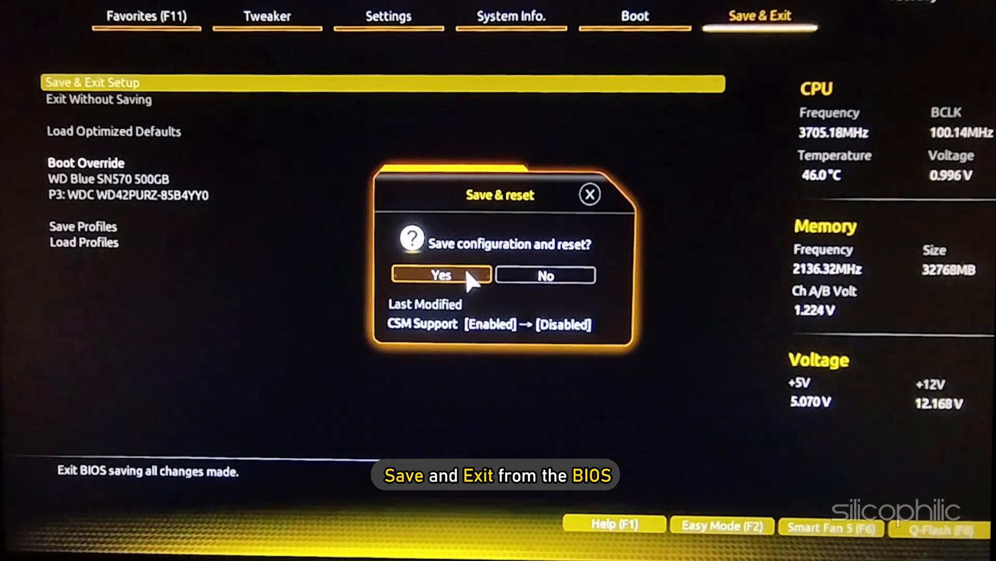
pyautogui.click(440, 275)
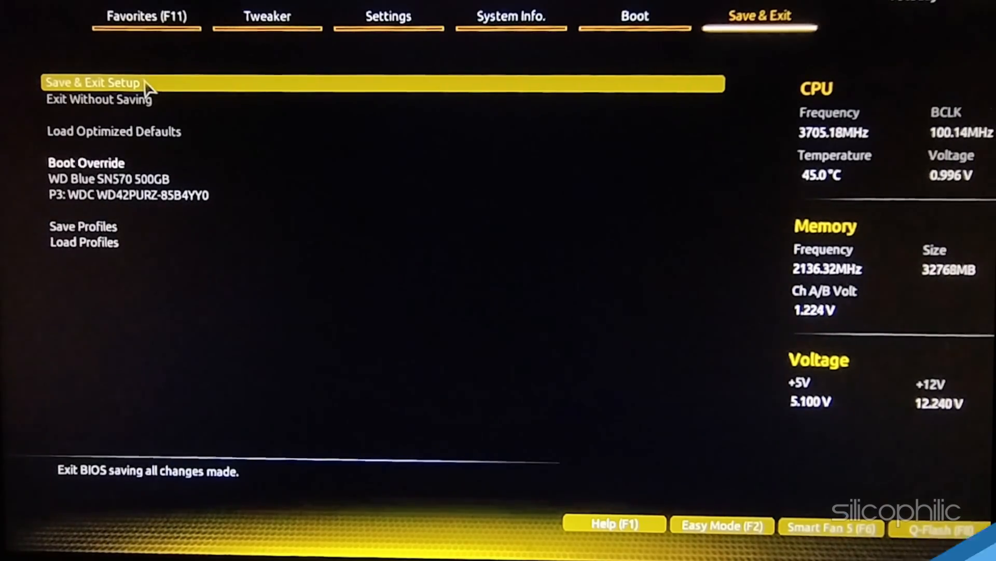
pyautogui.click(93, 82)
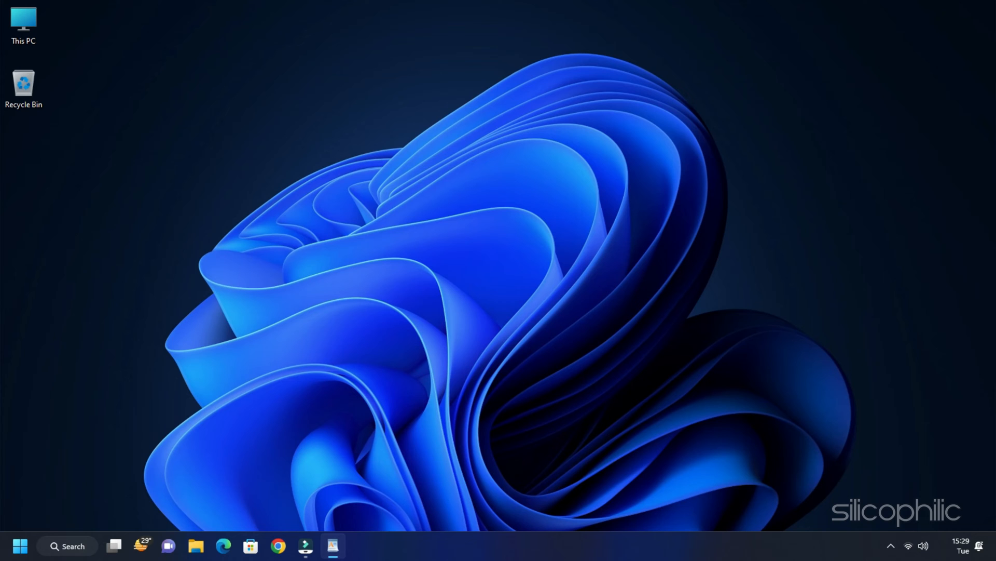
# Search the Start menu for 'local group policy' and launch Edit group policy.
pyautogui.click(20, 545)
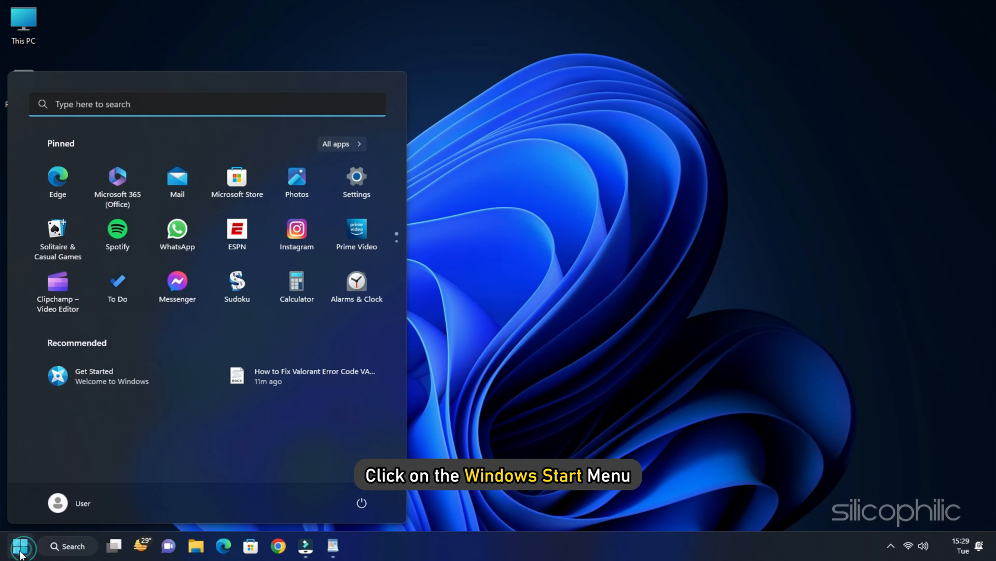
pyautogui.write('local group policy')
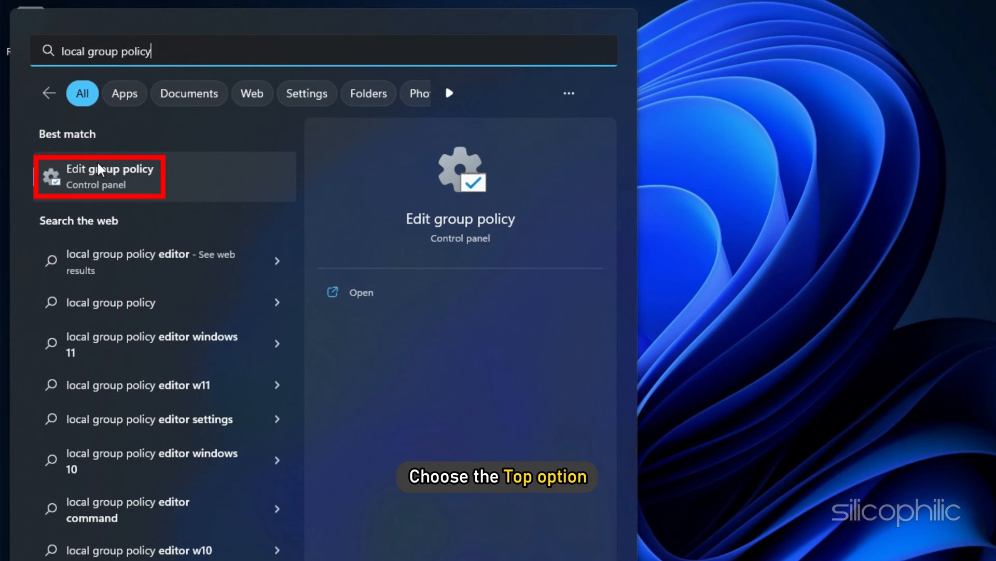
pyautogui.click(104, 177)
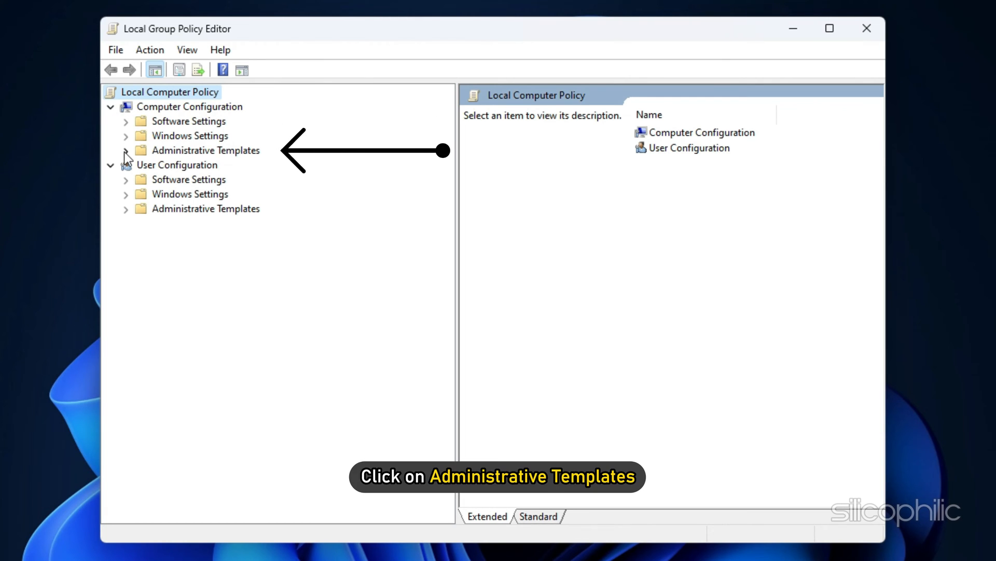
# Navigate to Administrative Templates > Windows Components > BitLocker Drive Encryption > Operating System Drives.
pyautogui.click(126, 151)
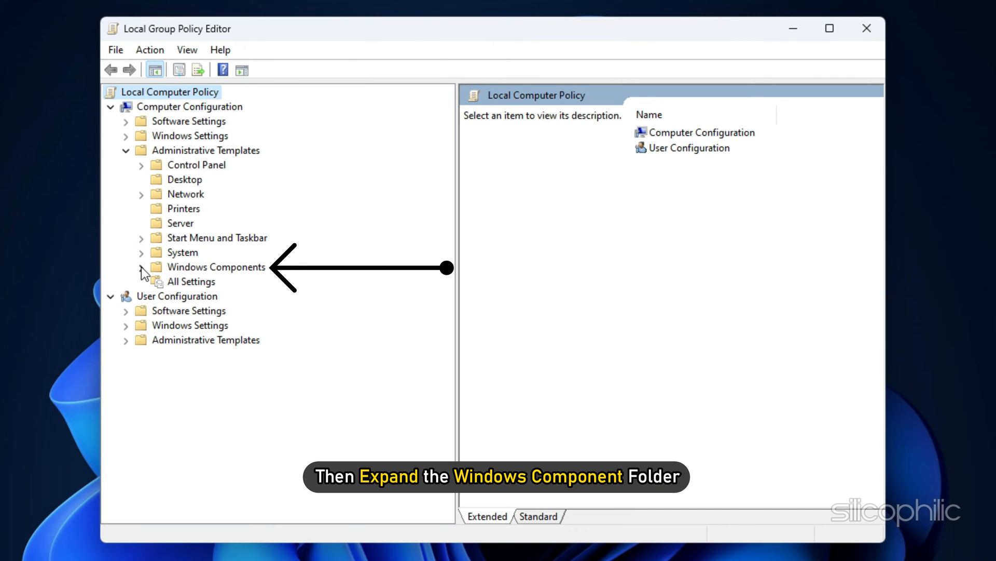
pyautogui.click(141, 267)
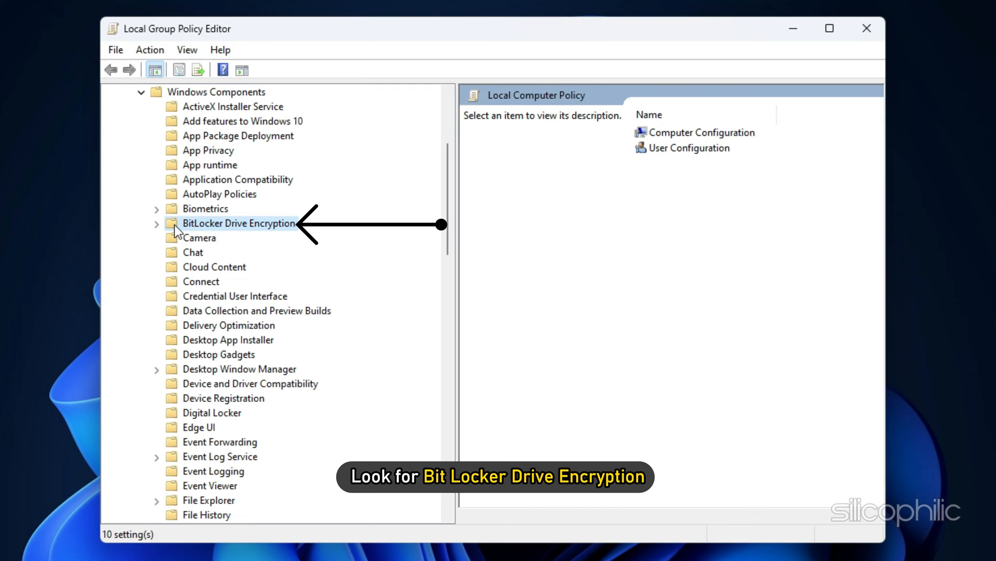
pyautogui.click(237, 224)
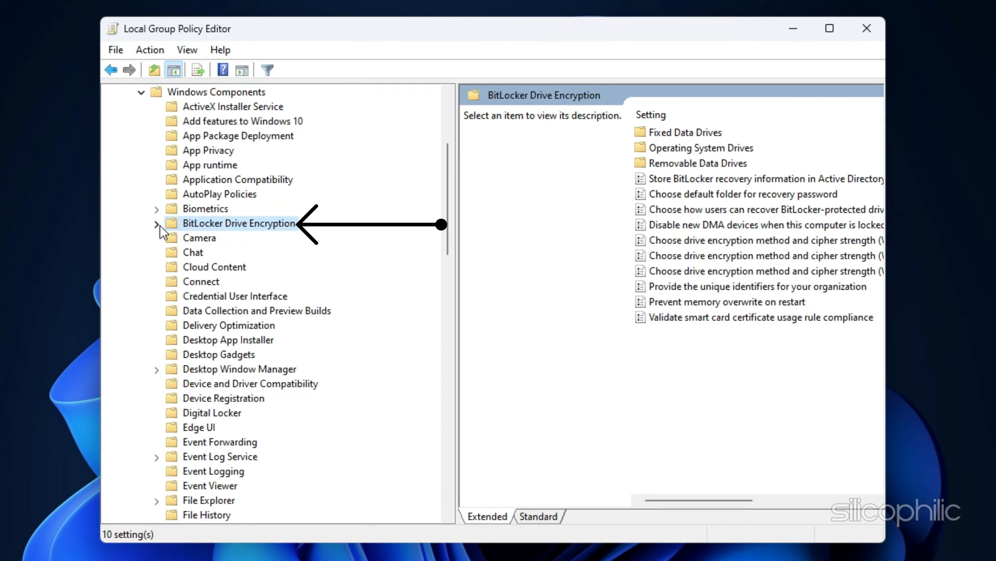
pyautogui.click(156, 223)
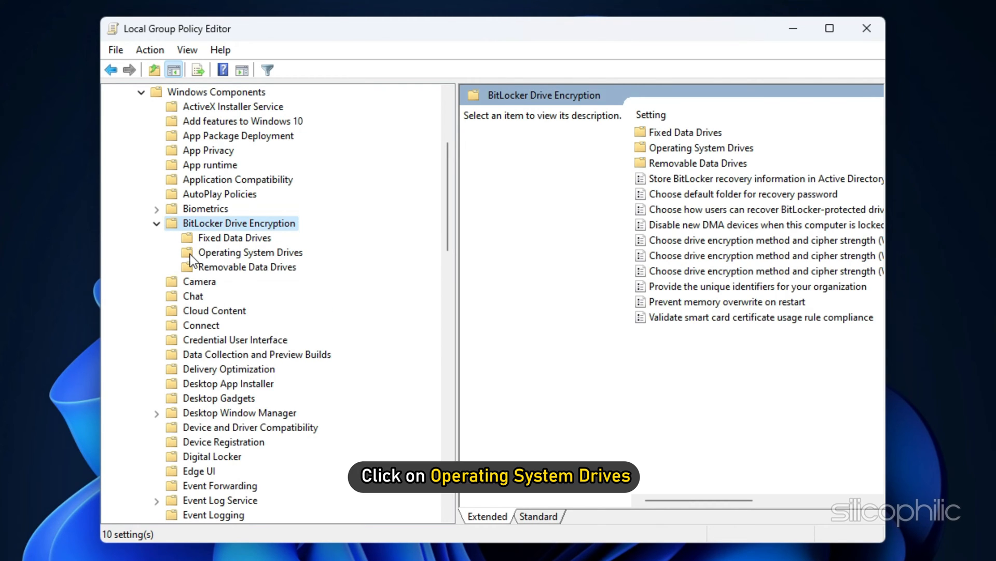
pyautogui.click(250, 252)
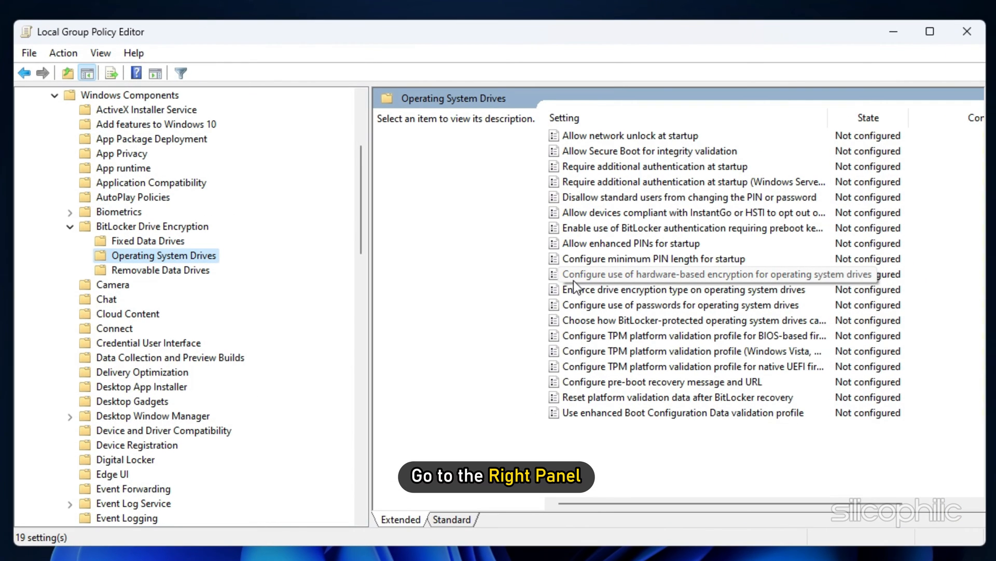
pyautogui.click(652, 166)
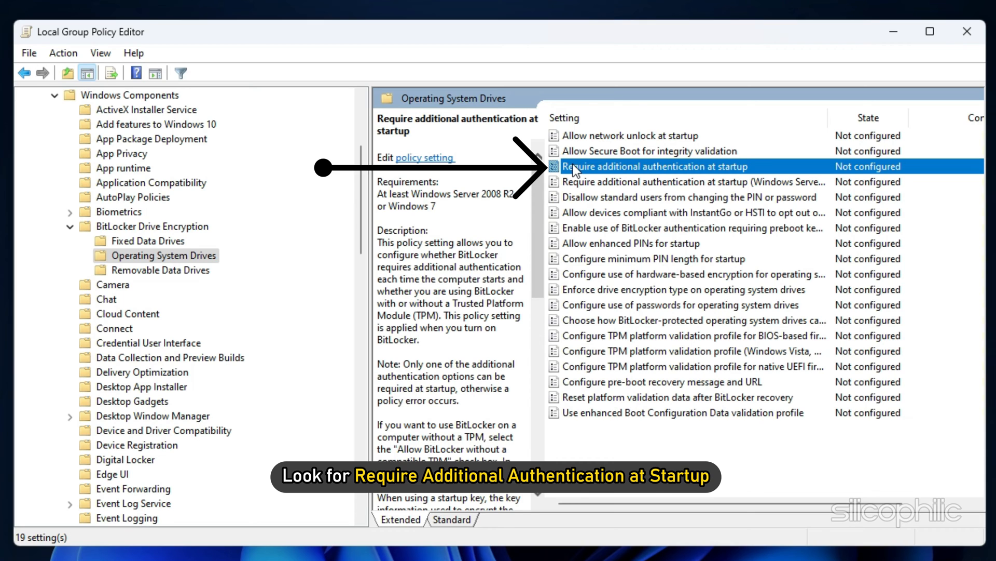
# Enable 'Require additional authentication at startup' with 'Allow BitLocker without a compatible TPM' ticked.
pyautogui.doubleClick(664, 166)
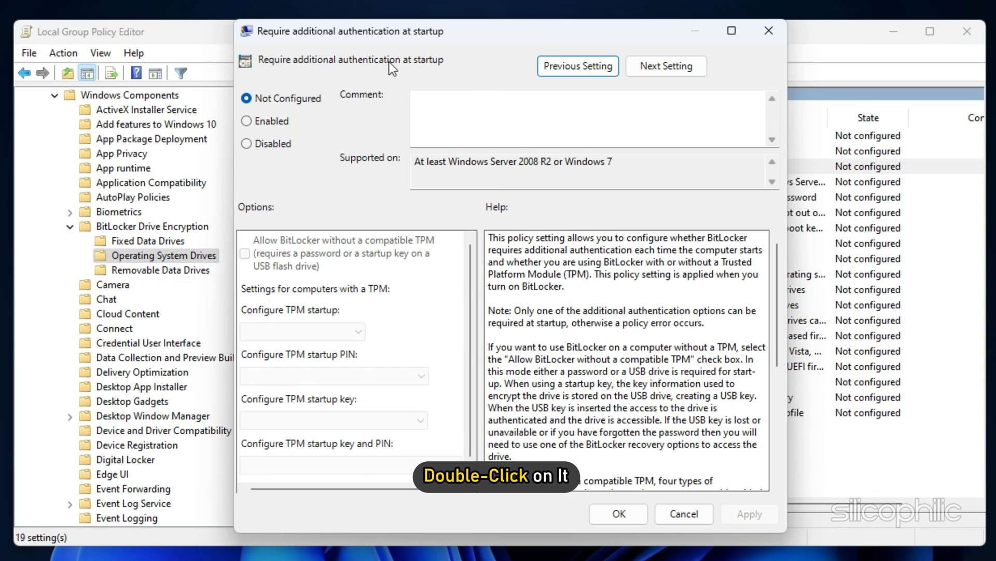
pyautogui.click(246, 122)
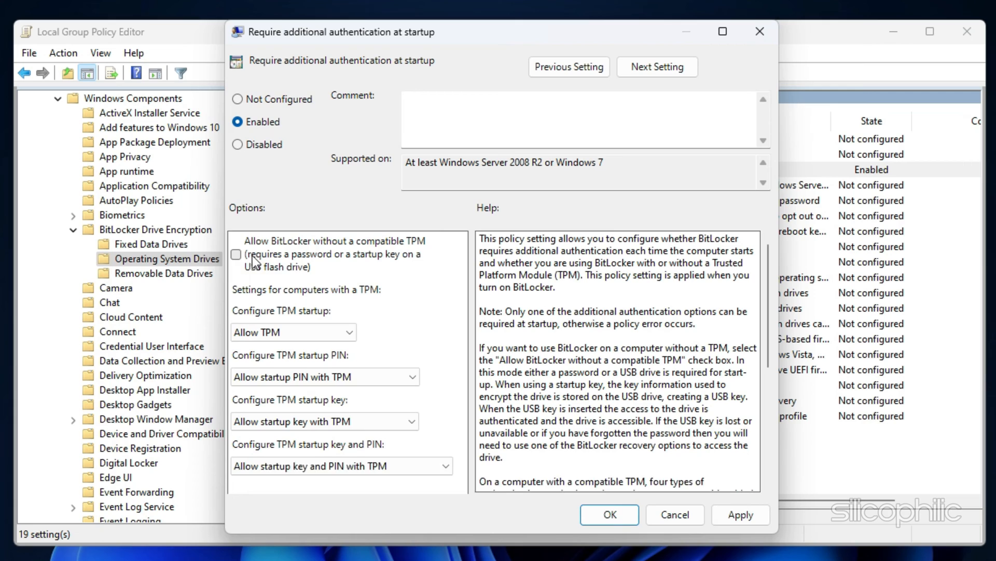
pyautogui.click(237, 254)
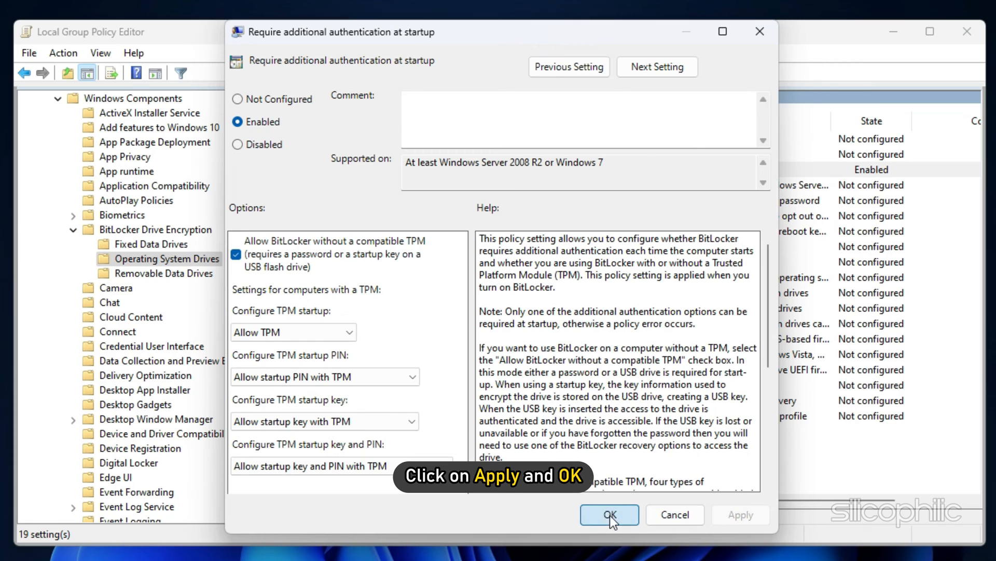
pyautogui.click(609, 514)
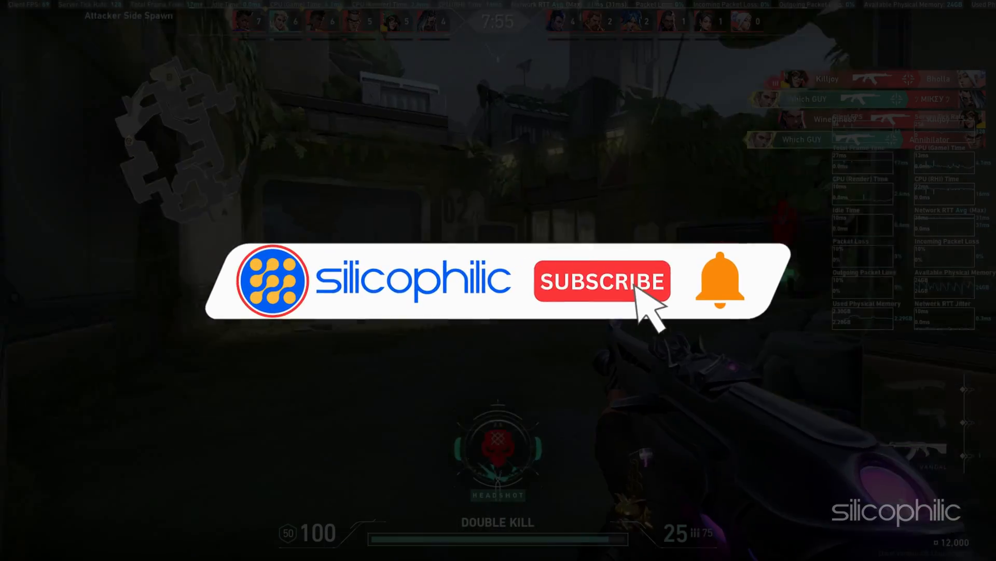
pyautogui.click(605, 280)
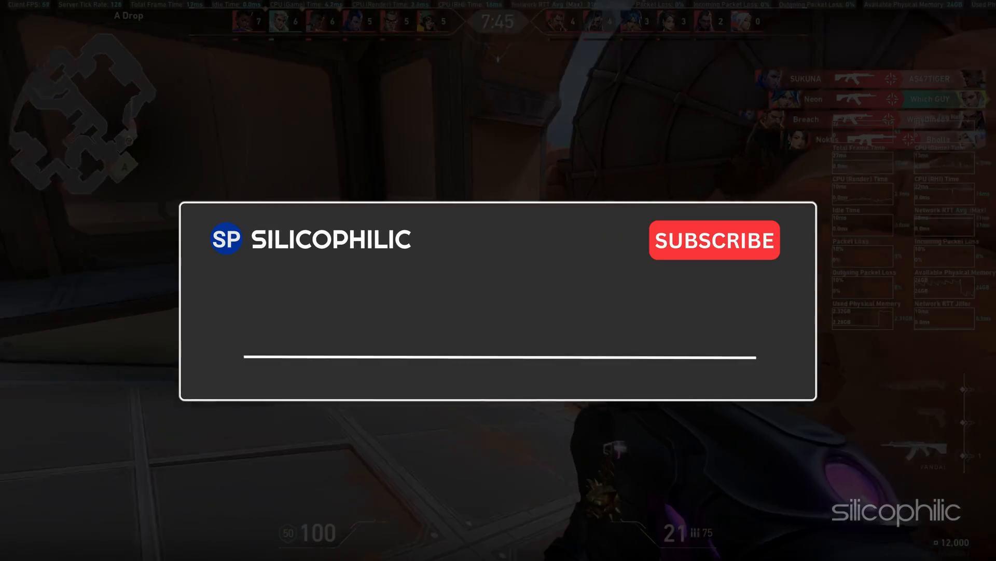
pyautogui.write('Comment Down Below')
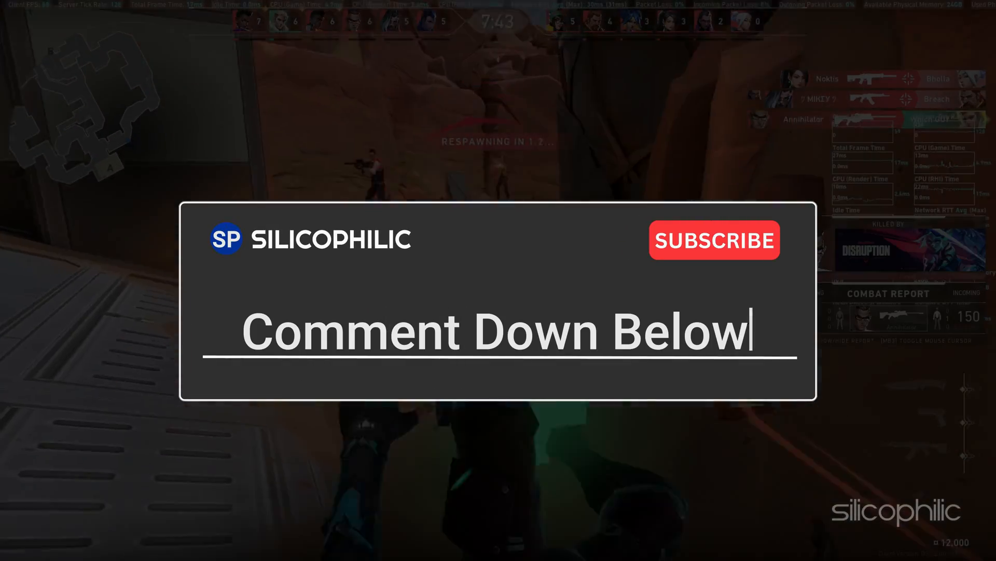